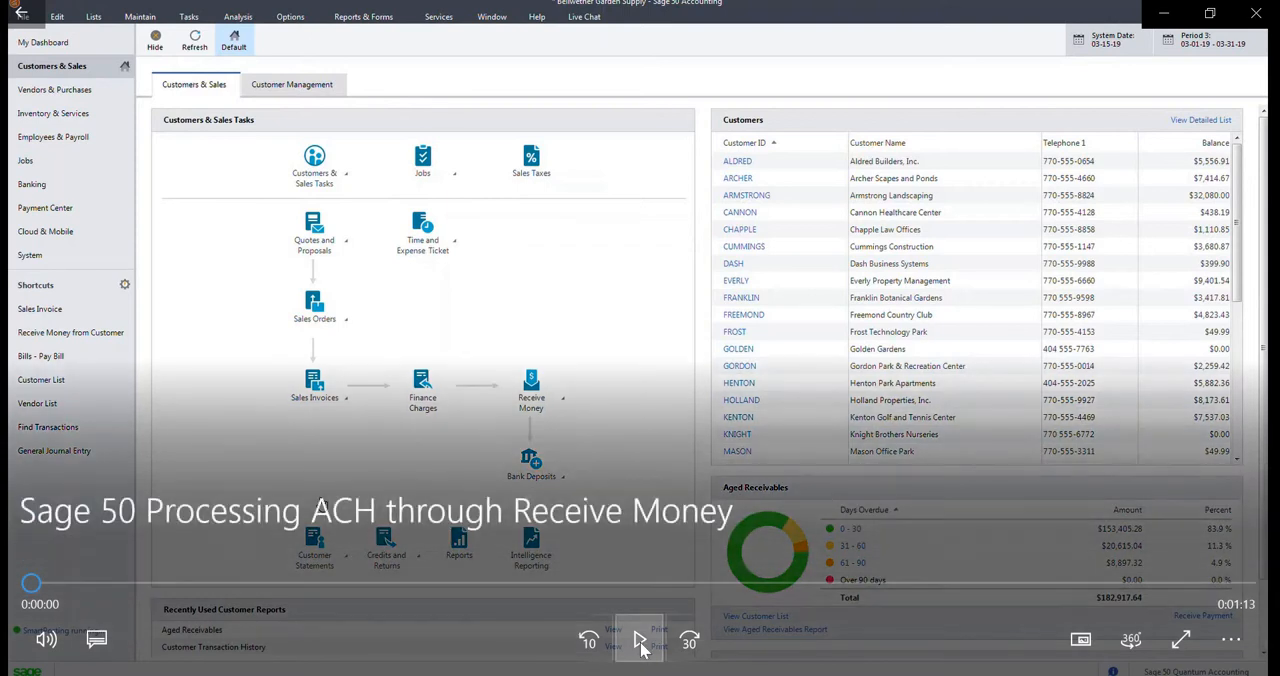
Show the Receive Money options on the Customers & Sales page
left_click(639, 640)
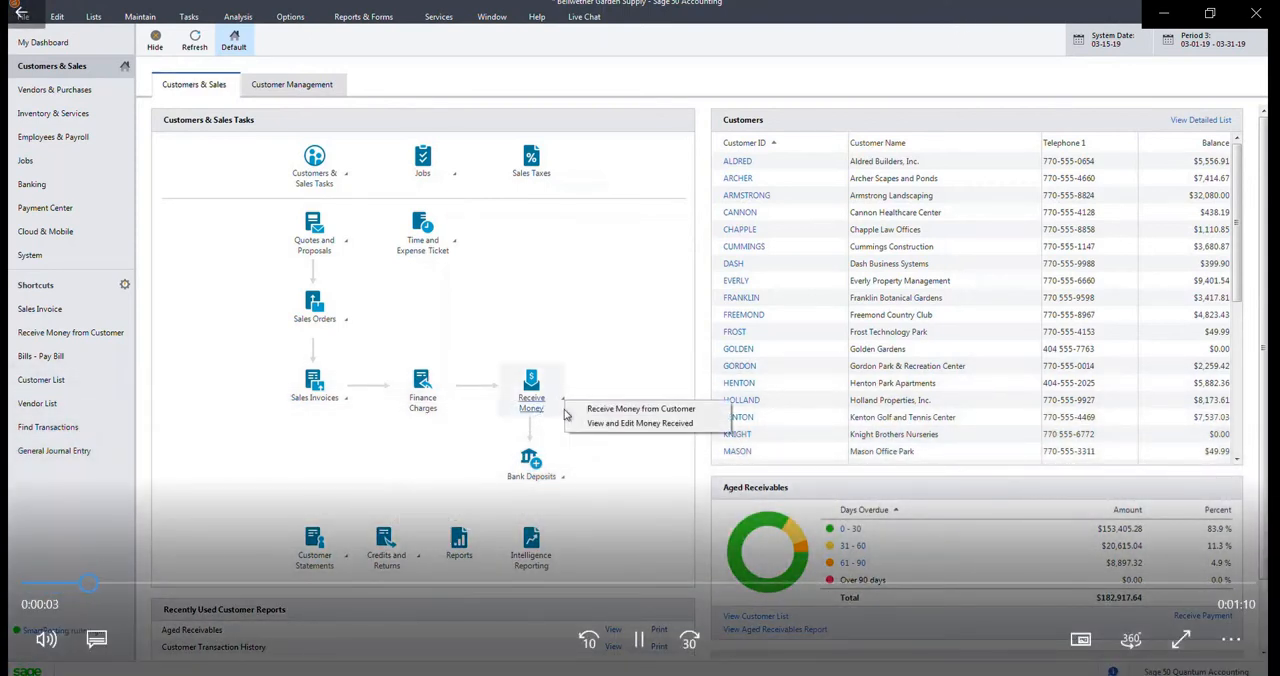
Enter a DASH receipt paying invoice 10327 (399.90) with reference Zebra, then Process
left_click(641, 408)
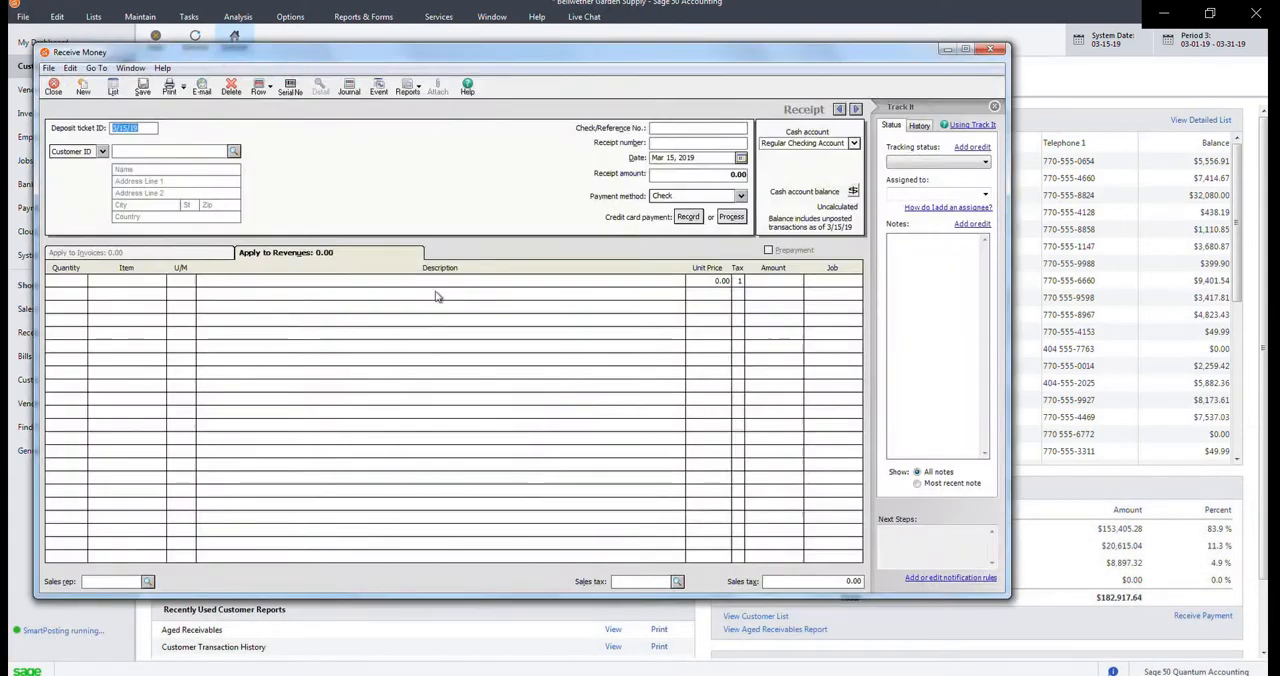
left_click(234, 151)
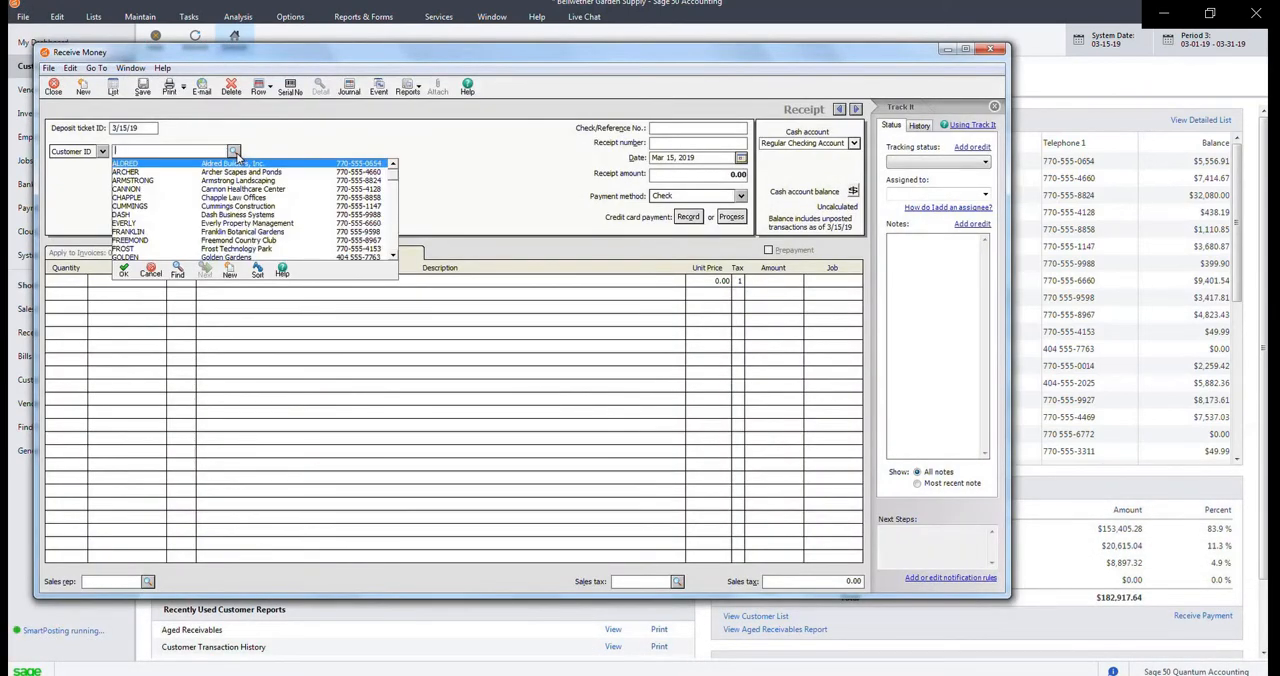
left_click(122, 214)
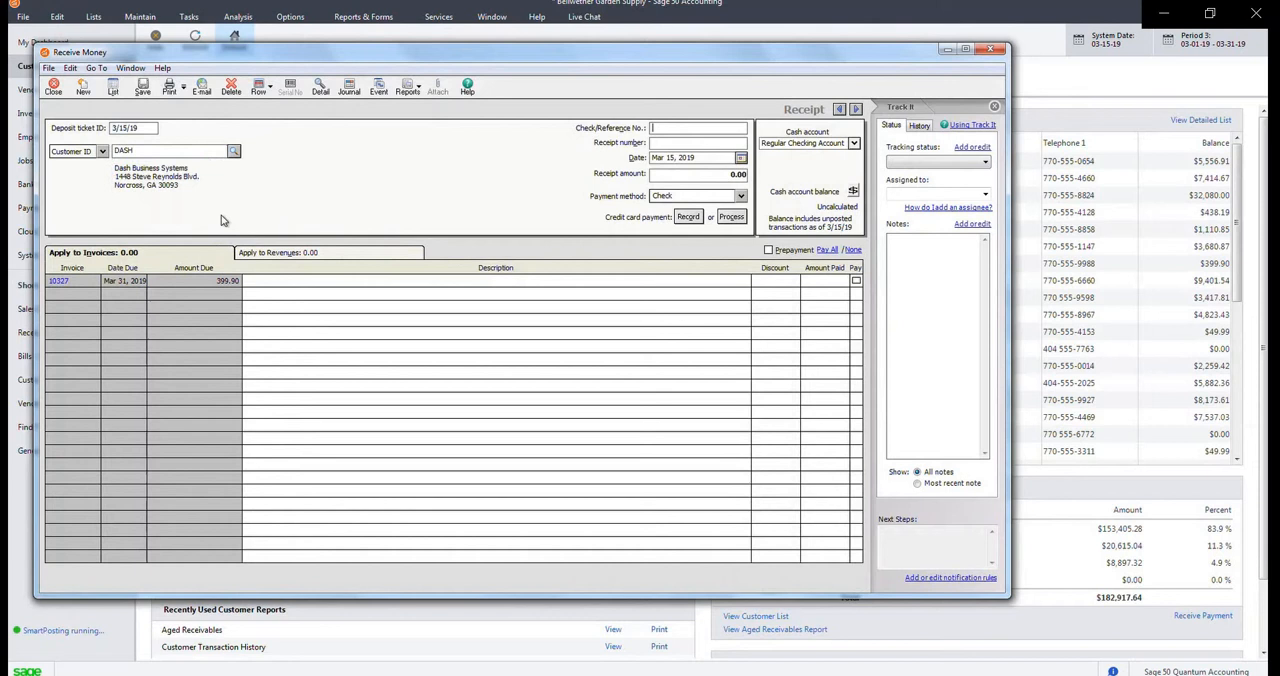
left_click(855, 280)
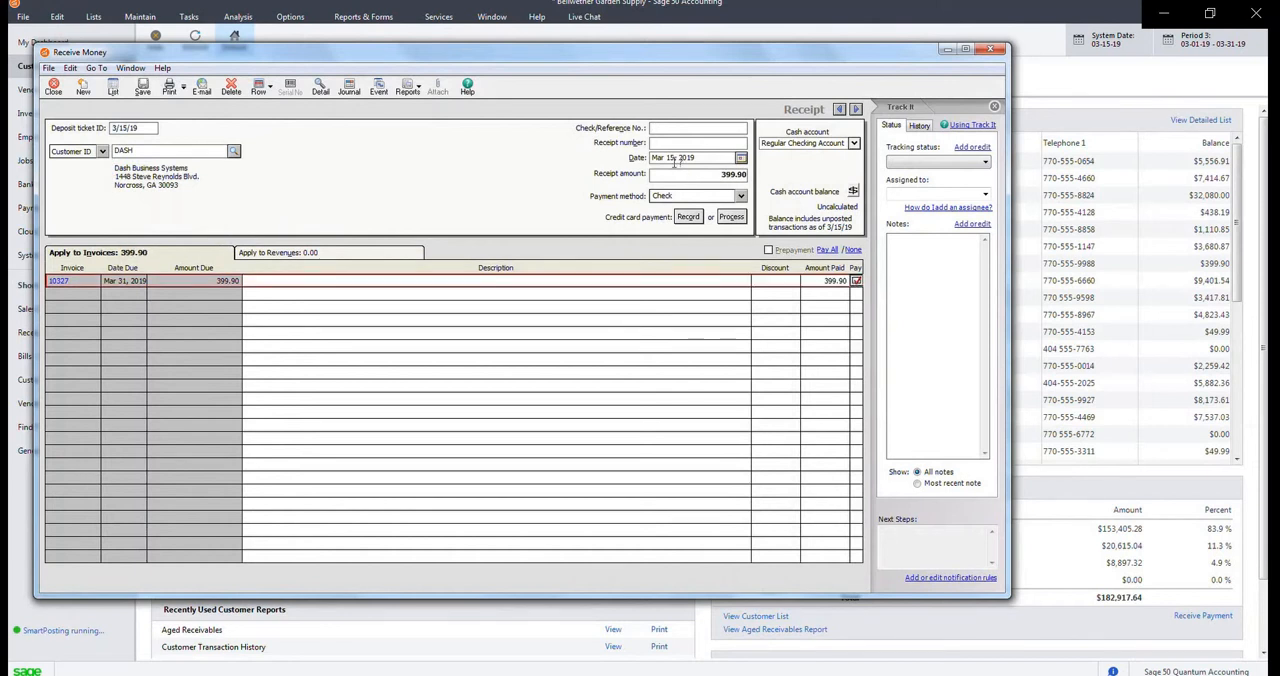
type("Zebra")
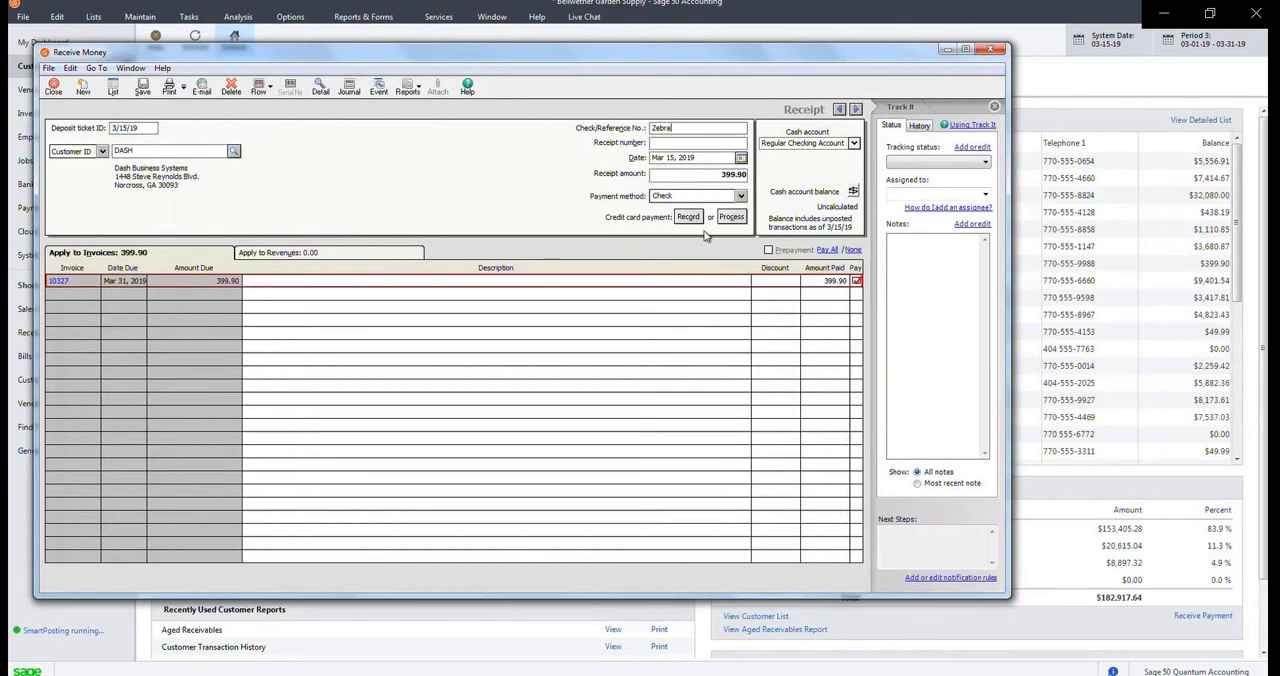
left_click(731, 217)
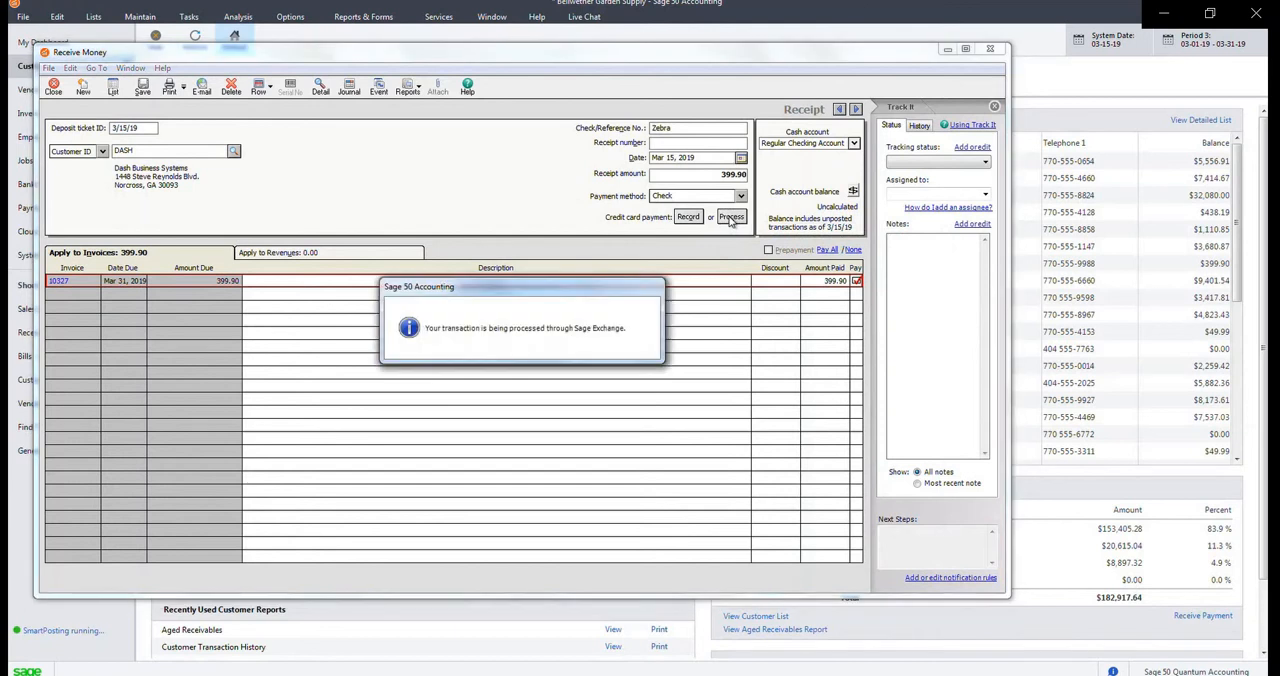
Submit the 399.90 Dash payment as ACH through Paya and accept the approval
left_click(731, 217)
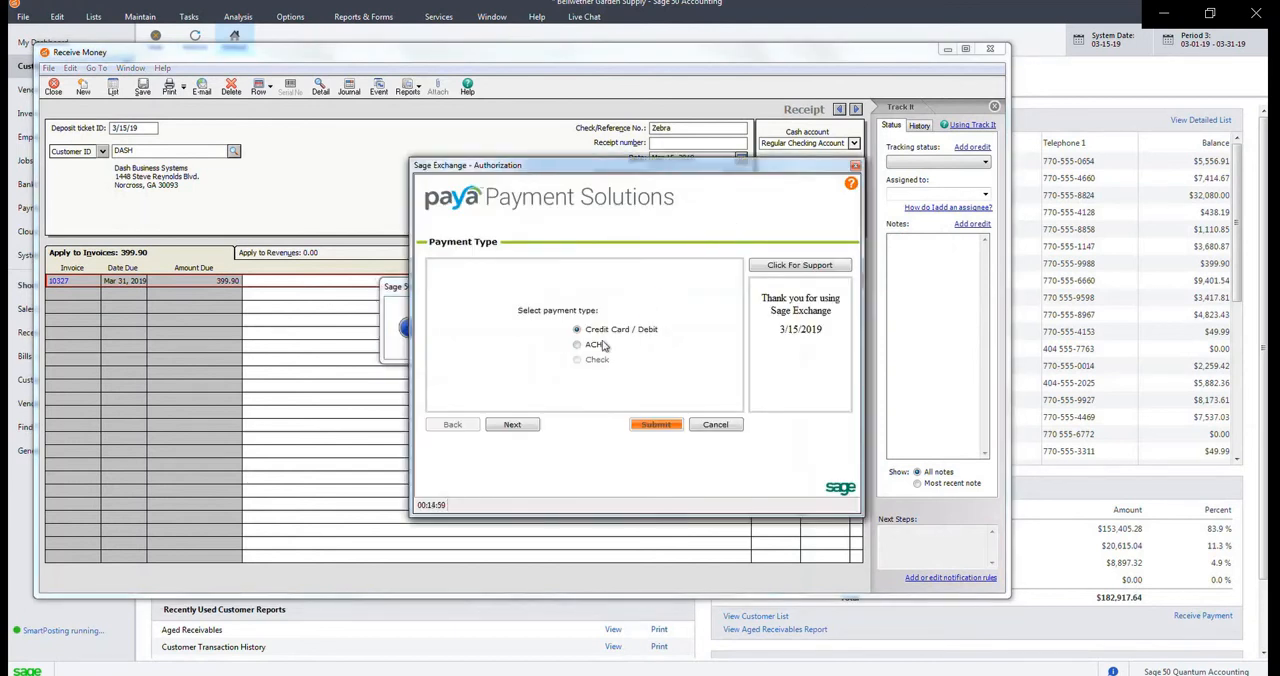
left_click(577, 344)
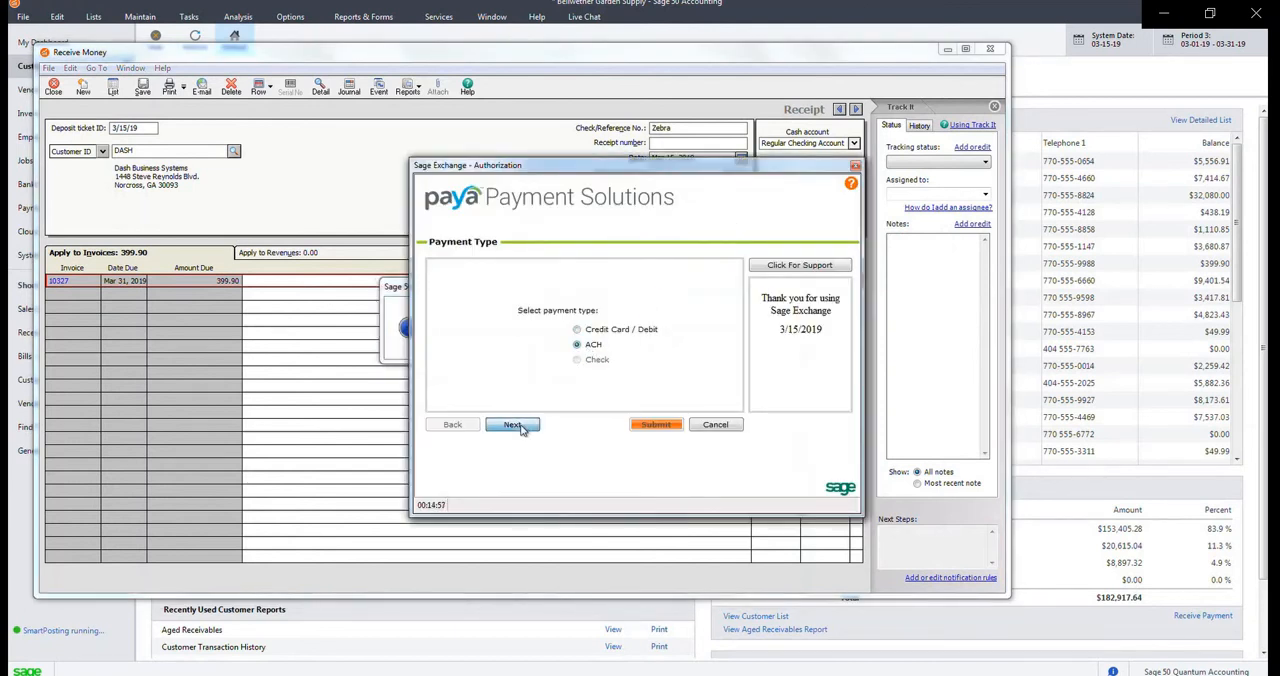
left_click(512, 424)
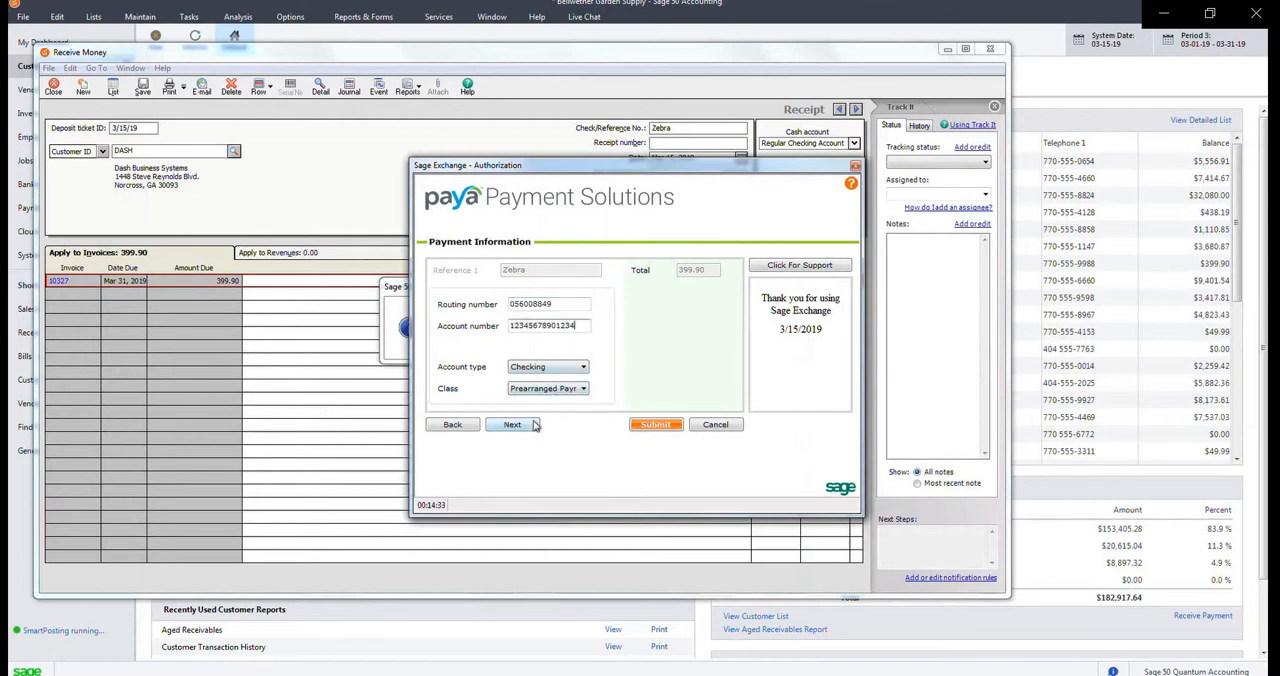
left_click(512, 424)
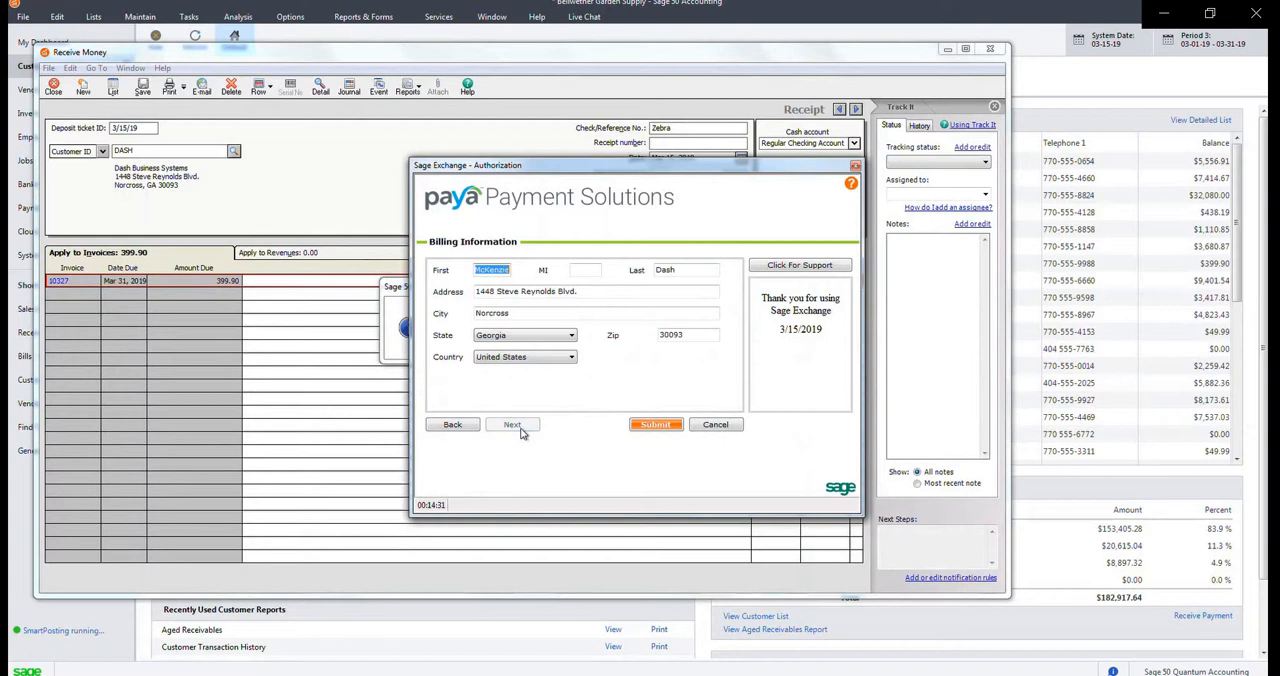
left_click(655, 424)
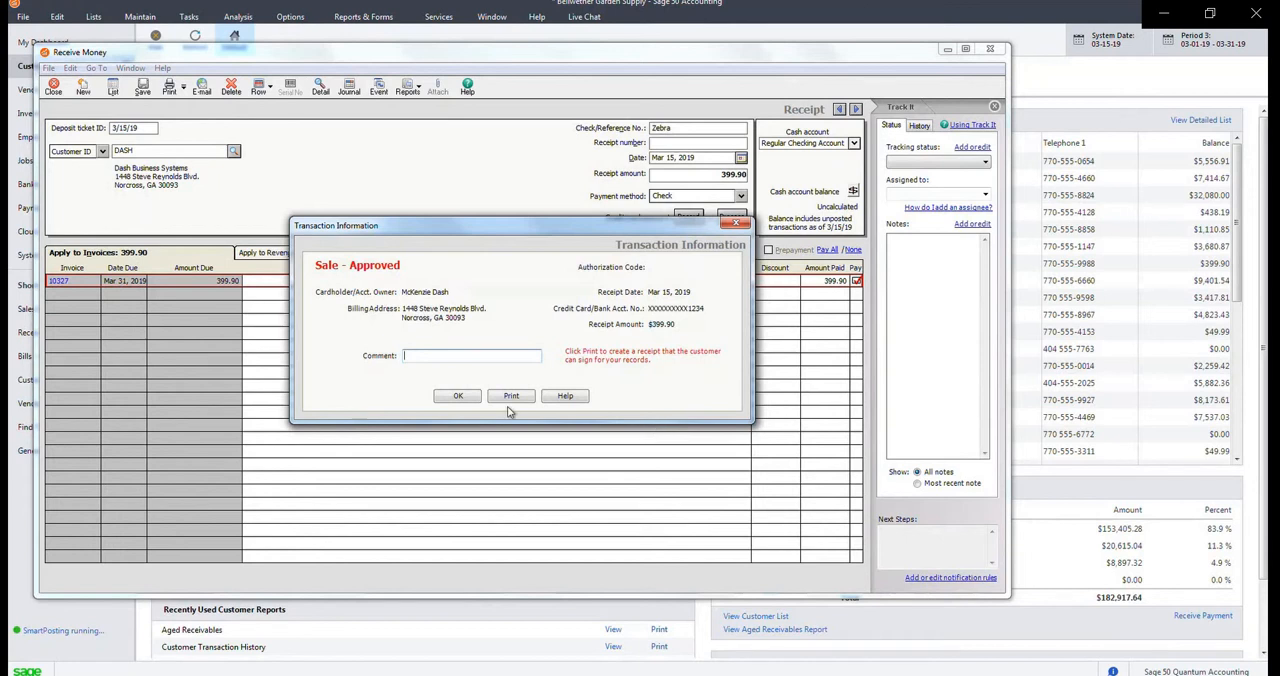
left_click(457, 395)
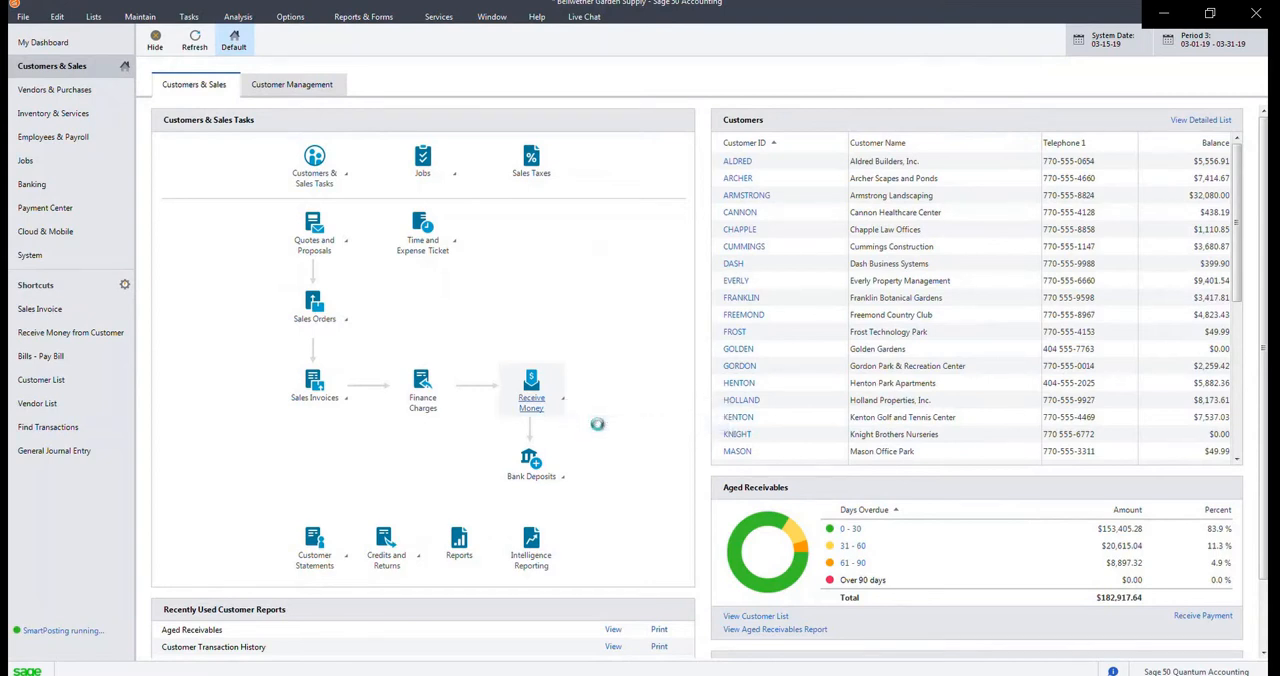
left_click(531, 385)
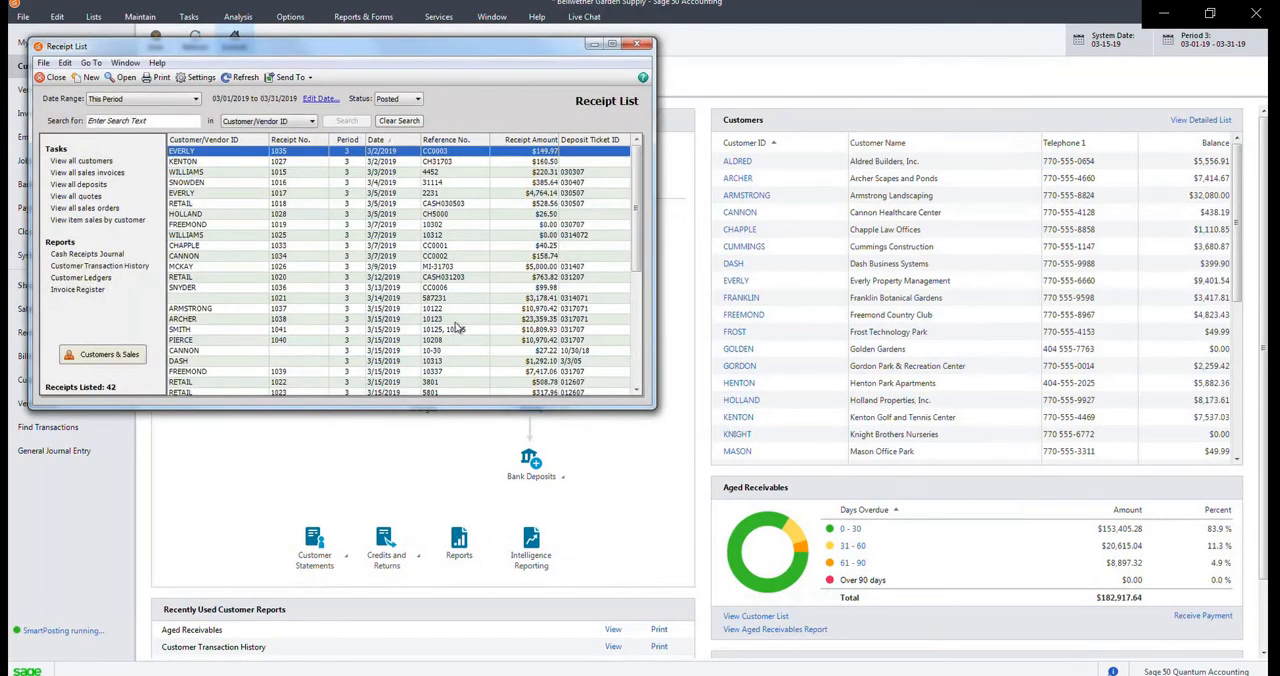
scroll("down", 3)
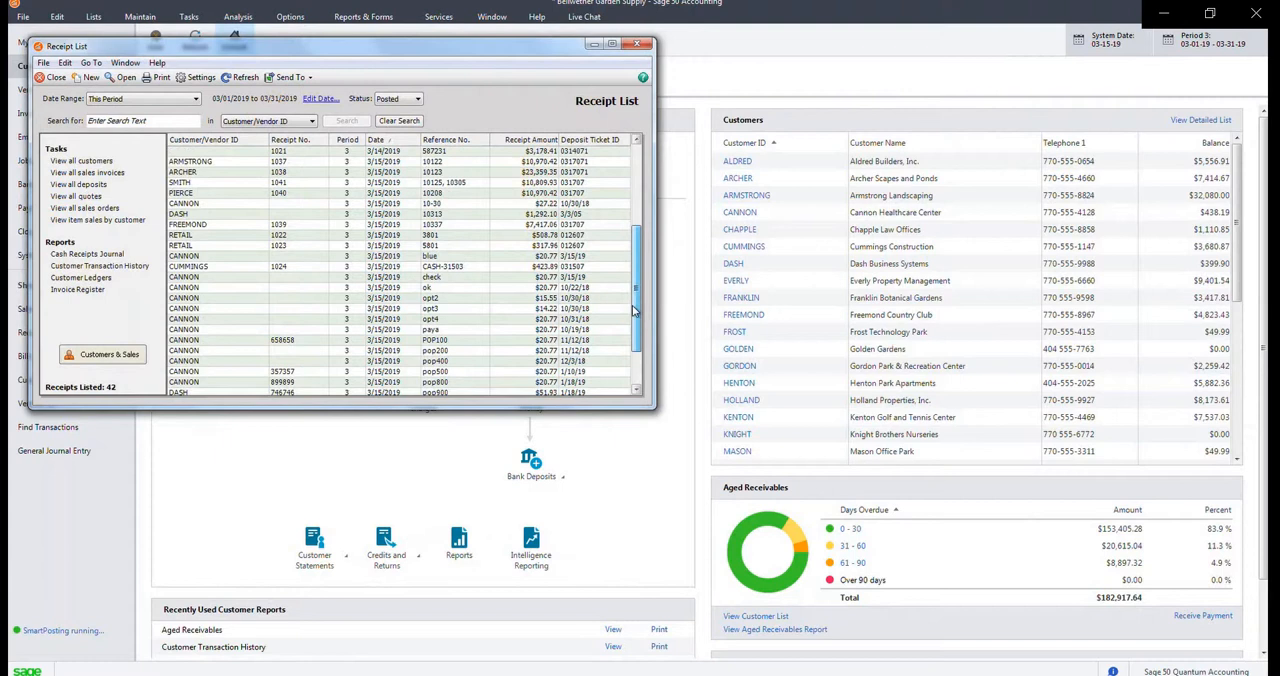
scroll("down", 3)
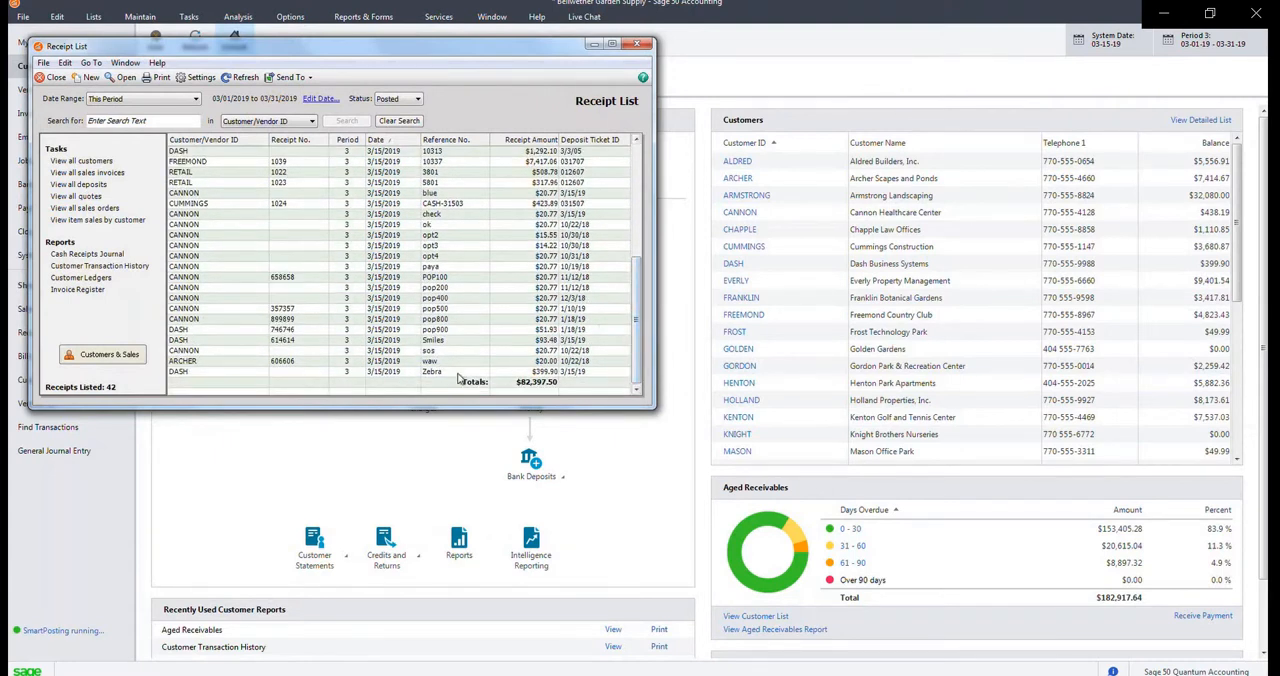
left_click(210, 371)
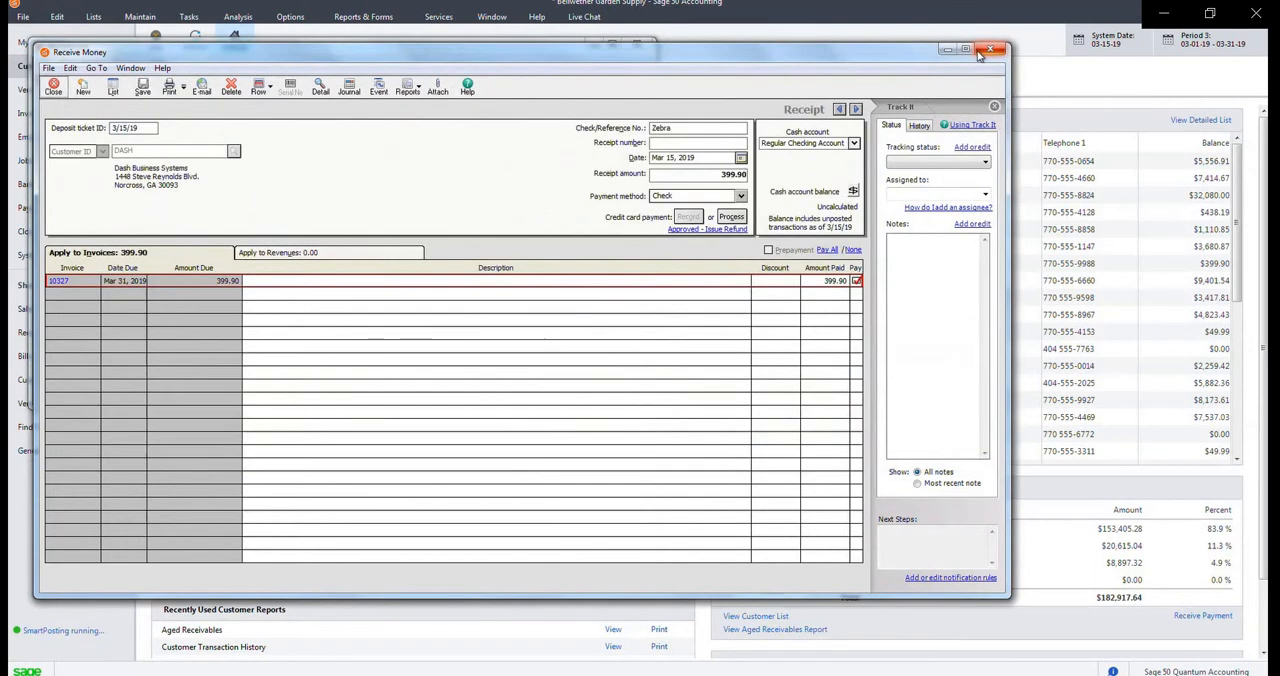
left_click(992, 49)
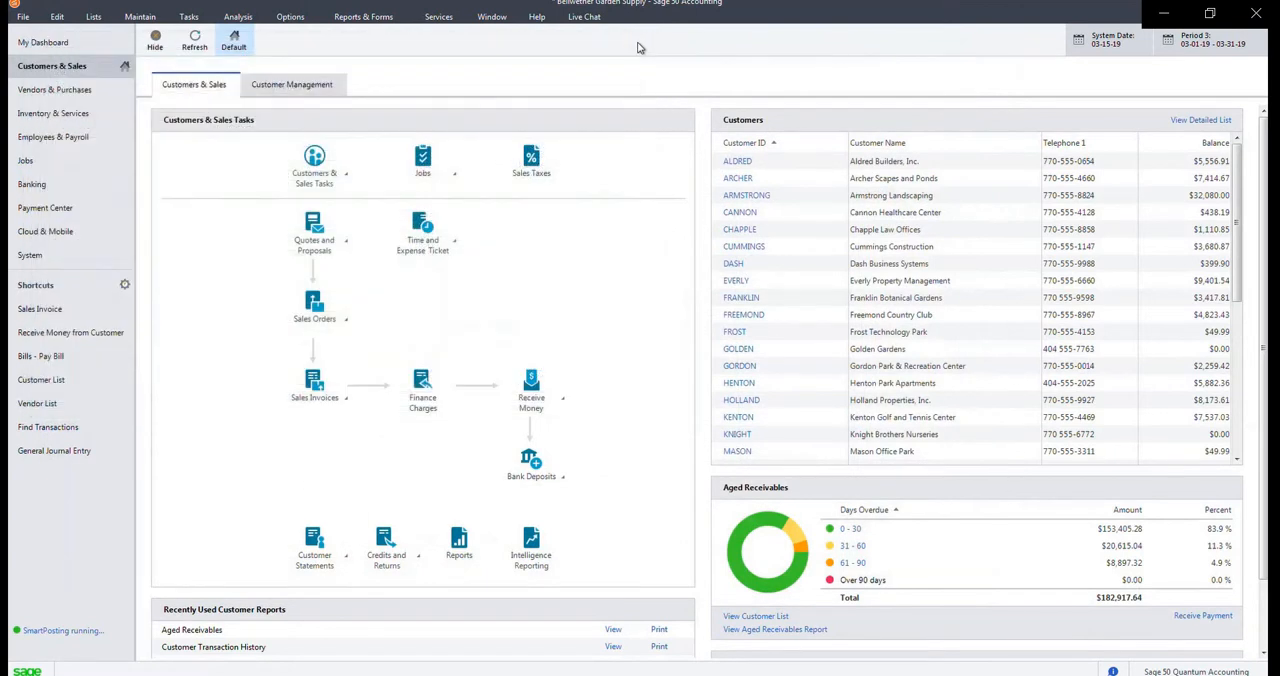
Run the March 2019 General Ledger report and find the Zebra receipt under Regular Checking
left_click(363, 16)
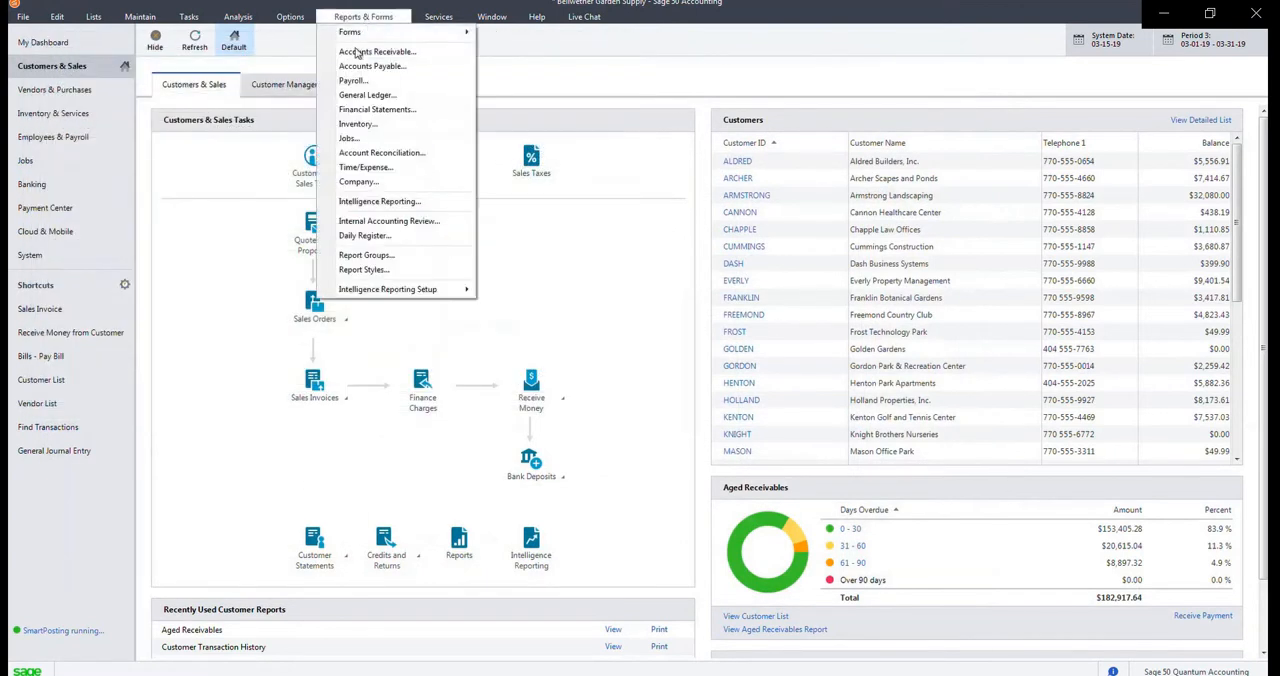
left_click(366, 94)
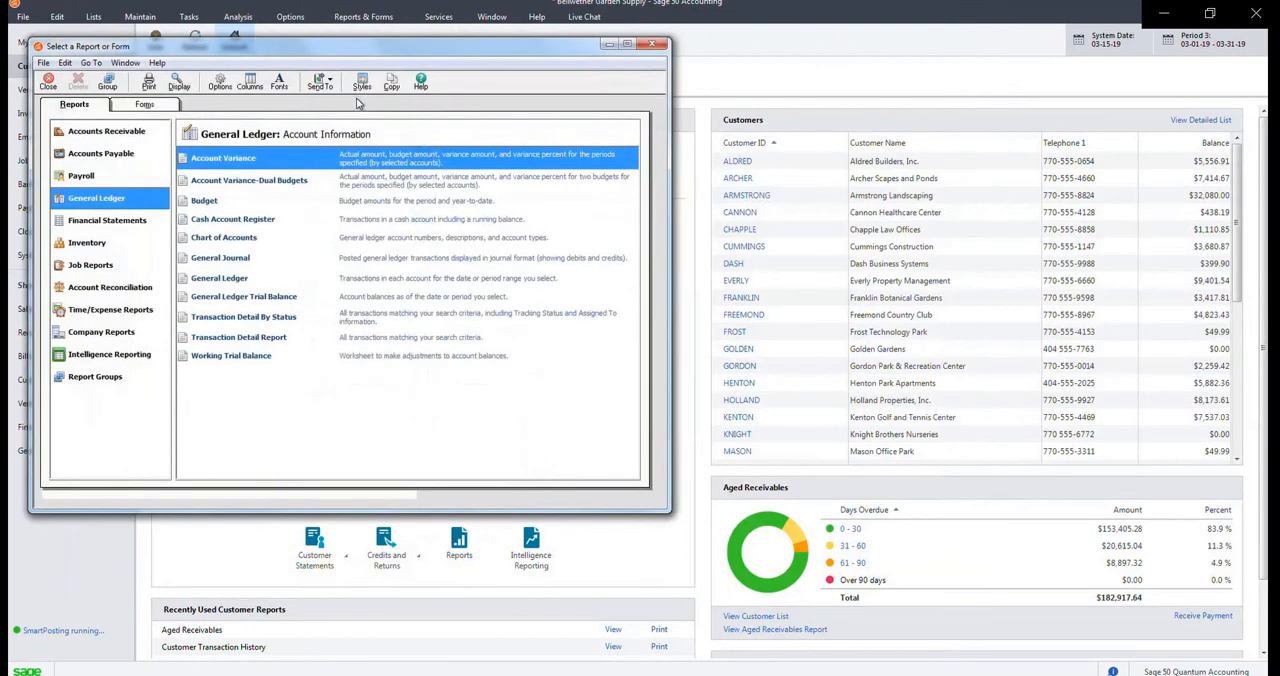
mouse_move(220, 272)
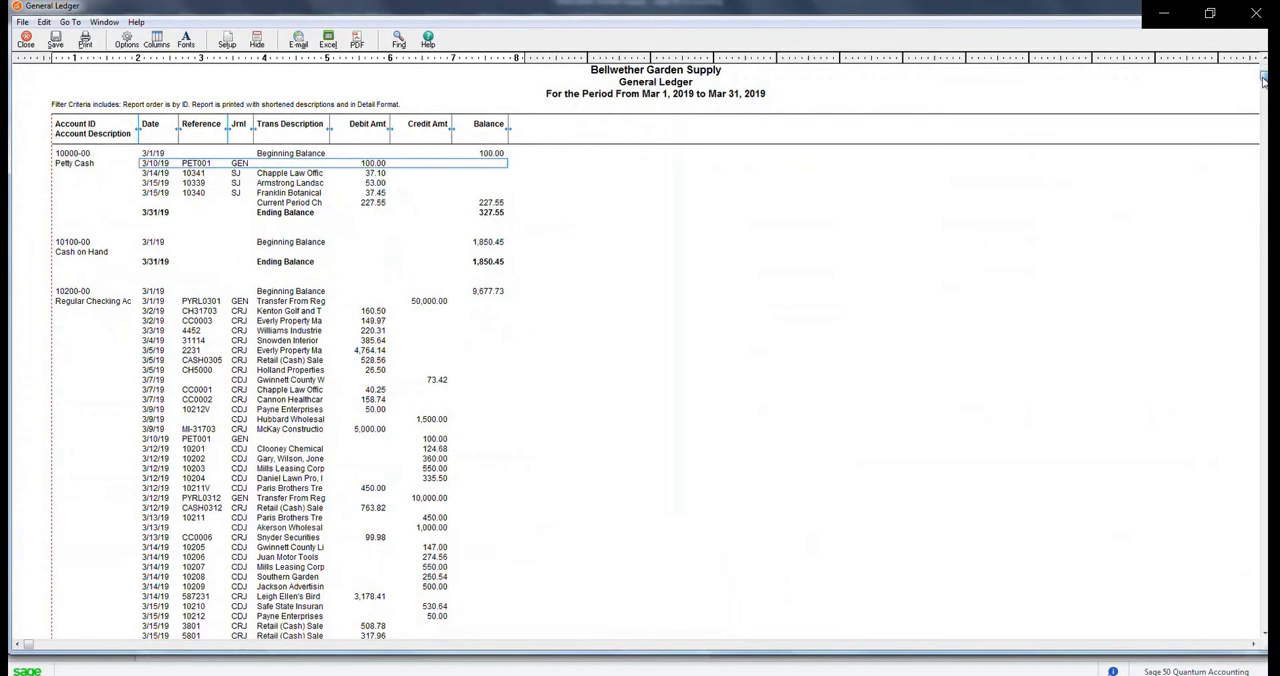
scroll("down", 3)
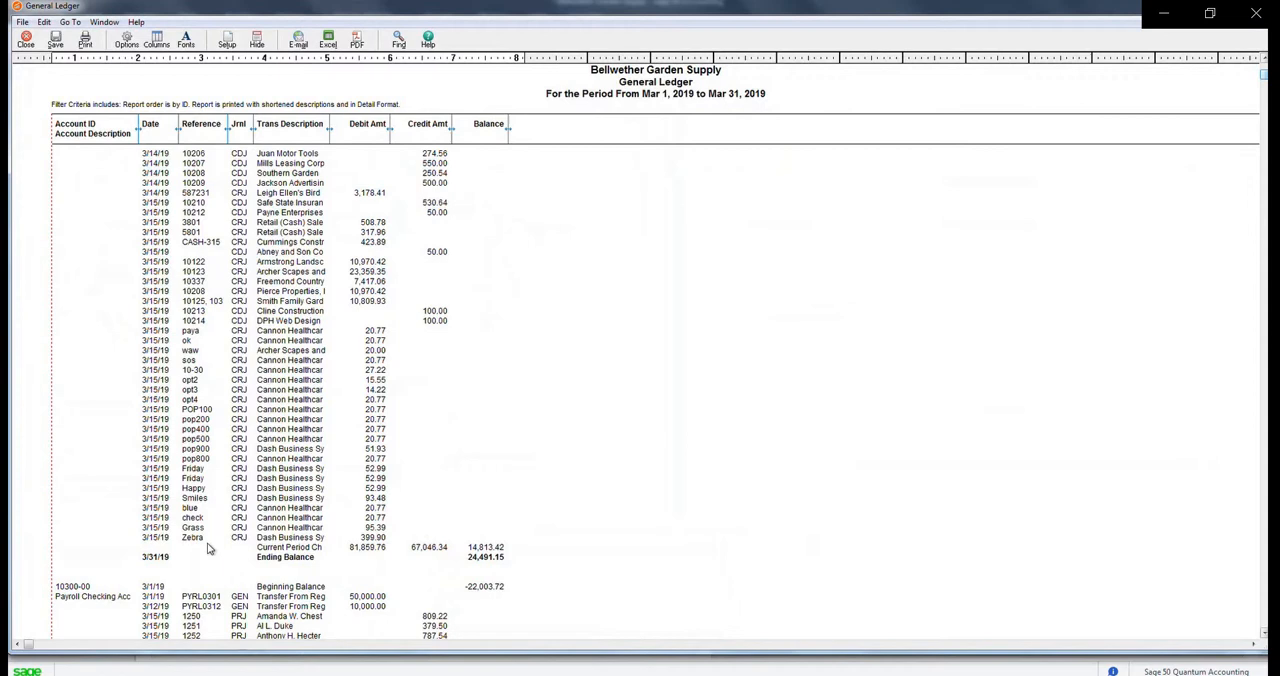